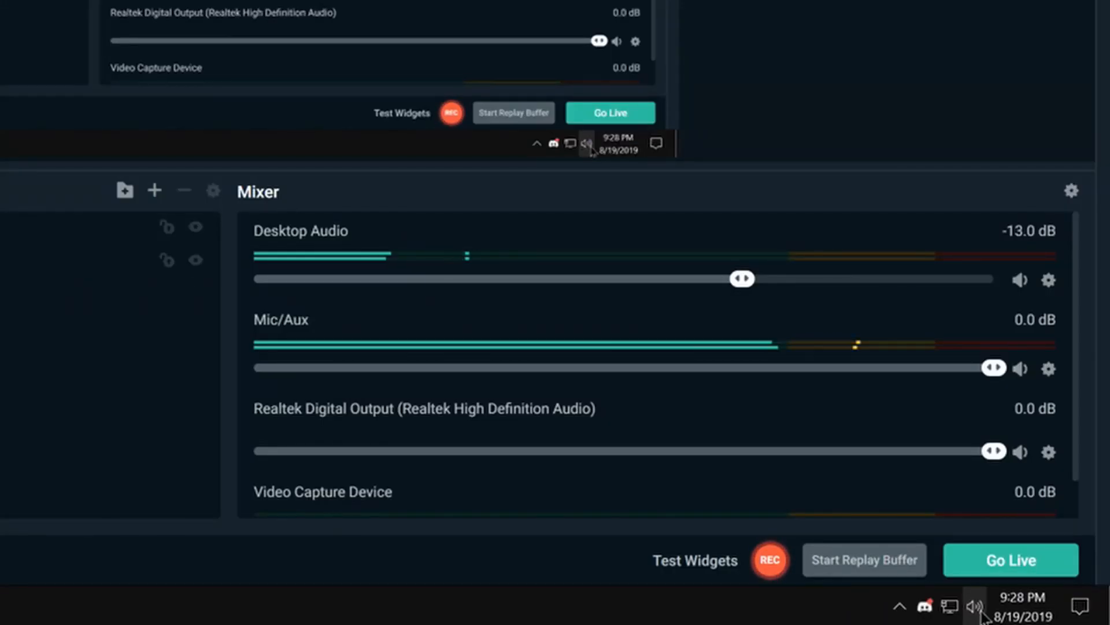
- Reach App volume and device preferences from the taskbar speaker icon's Sound settings
right_click(978, 610)
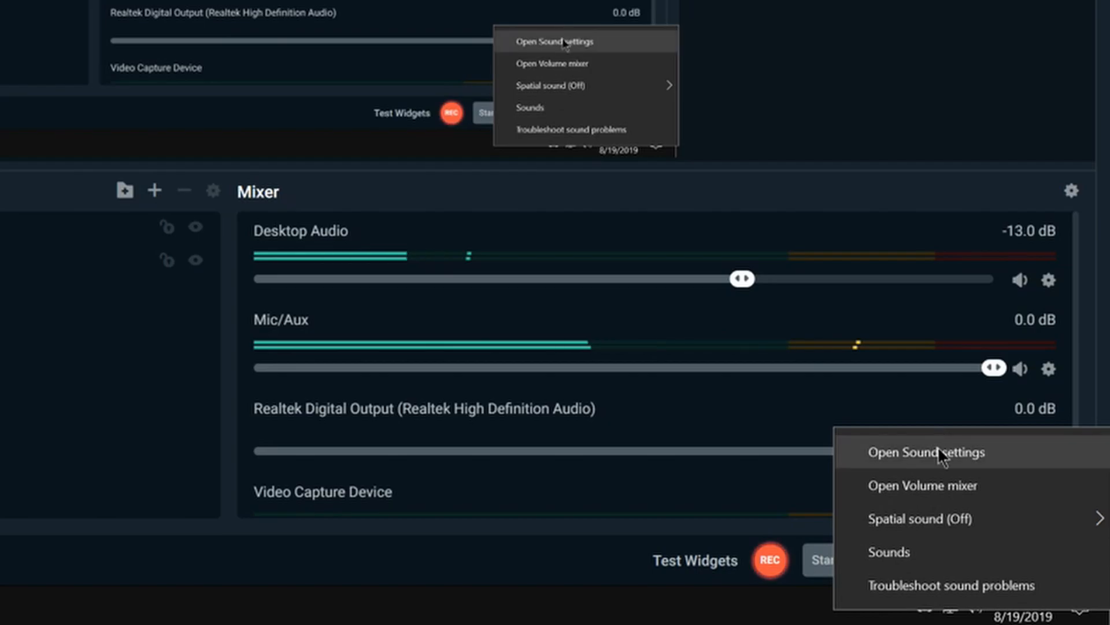
left_click(935, 453)
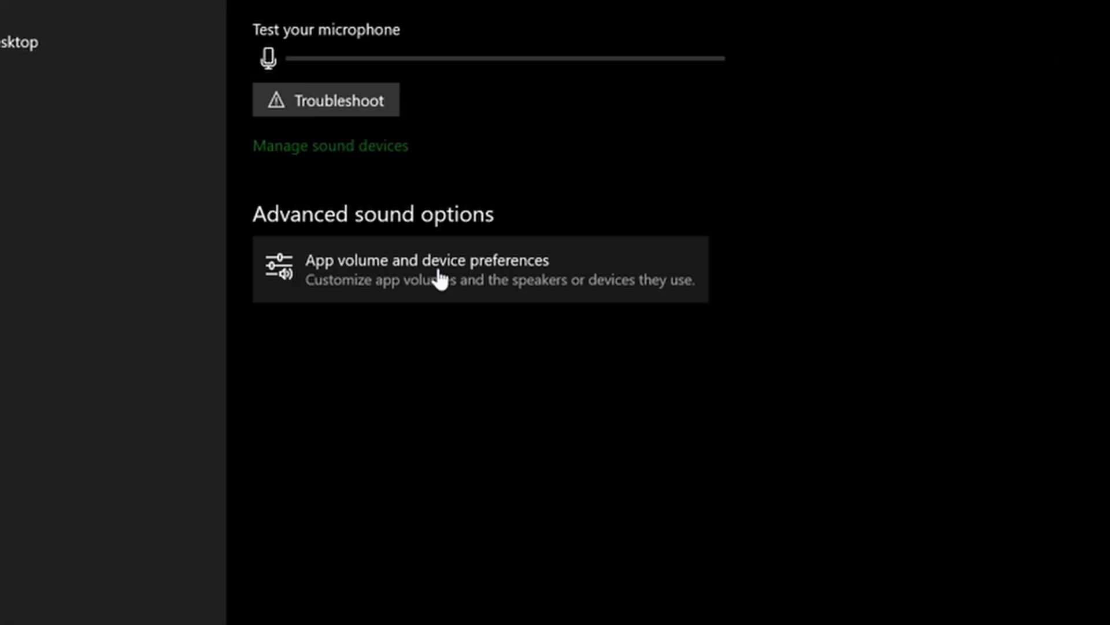
left_click(442, 278)
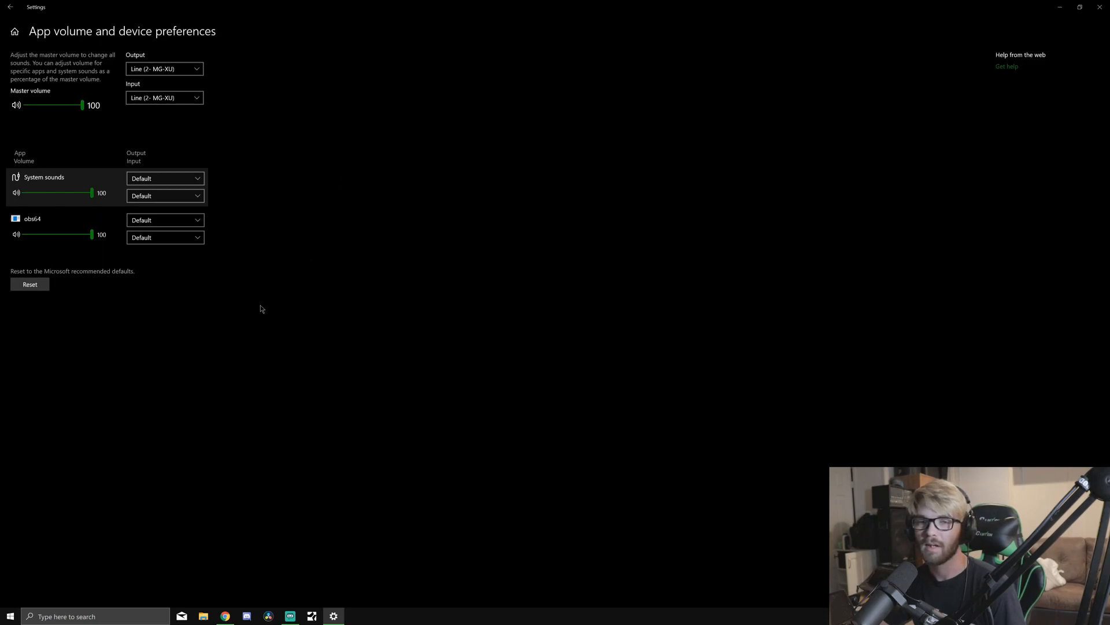
mouse_move(256, 351)
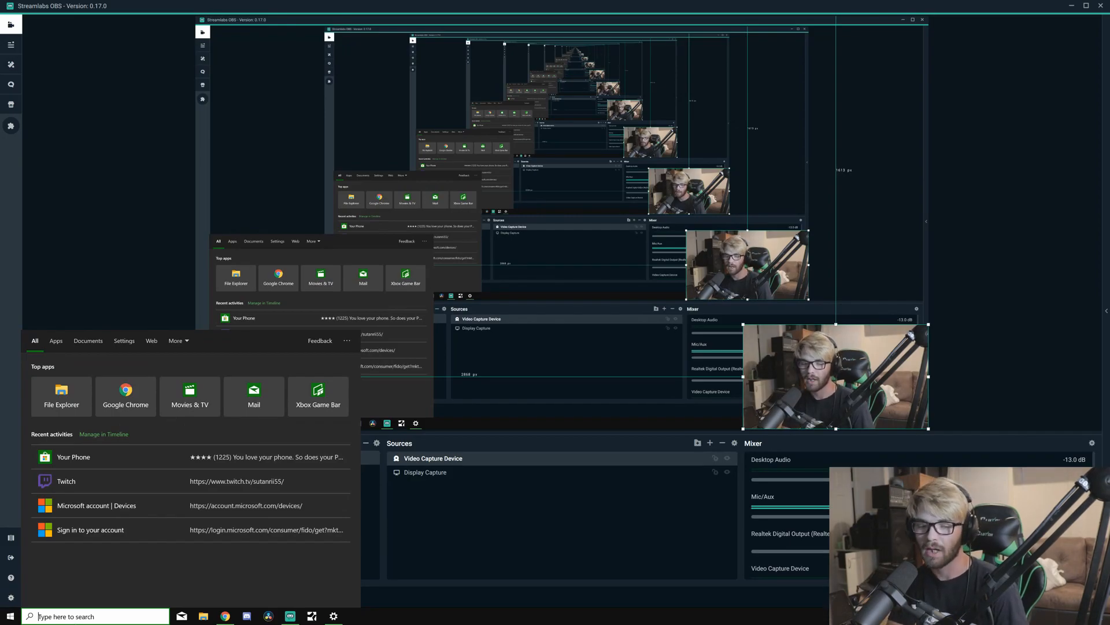
- Launch Spotify from Start, play the Streaming playlist's first track, and minimize it
type("spotif")
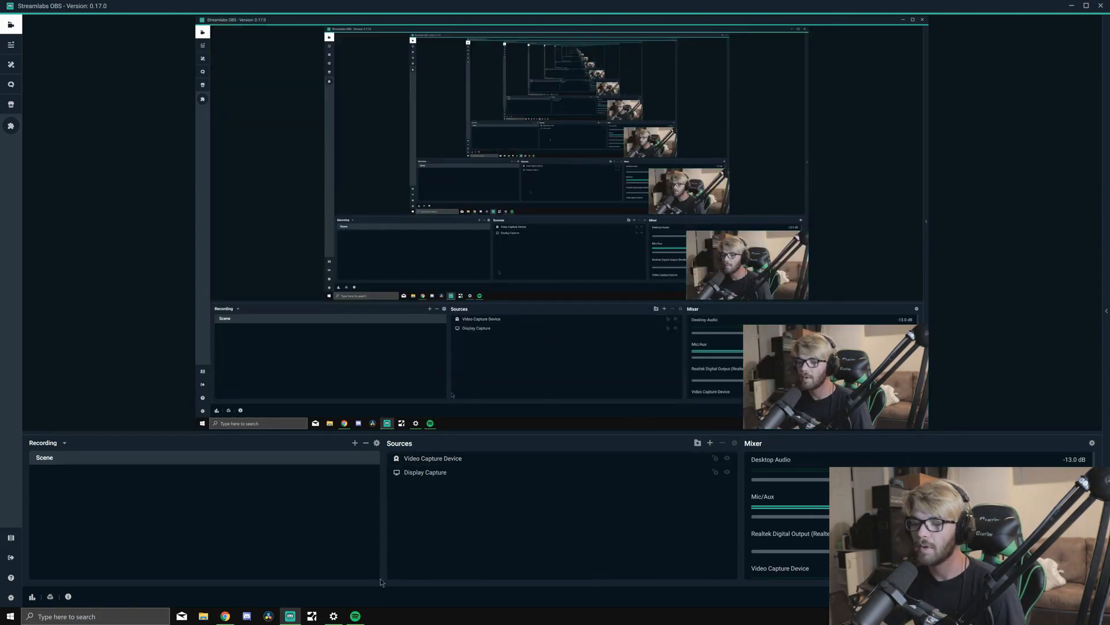
left_click(354, 616)
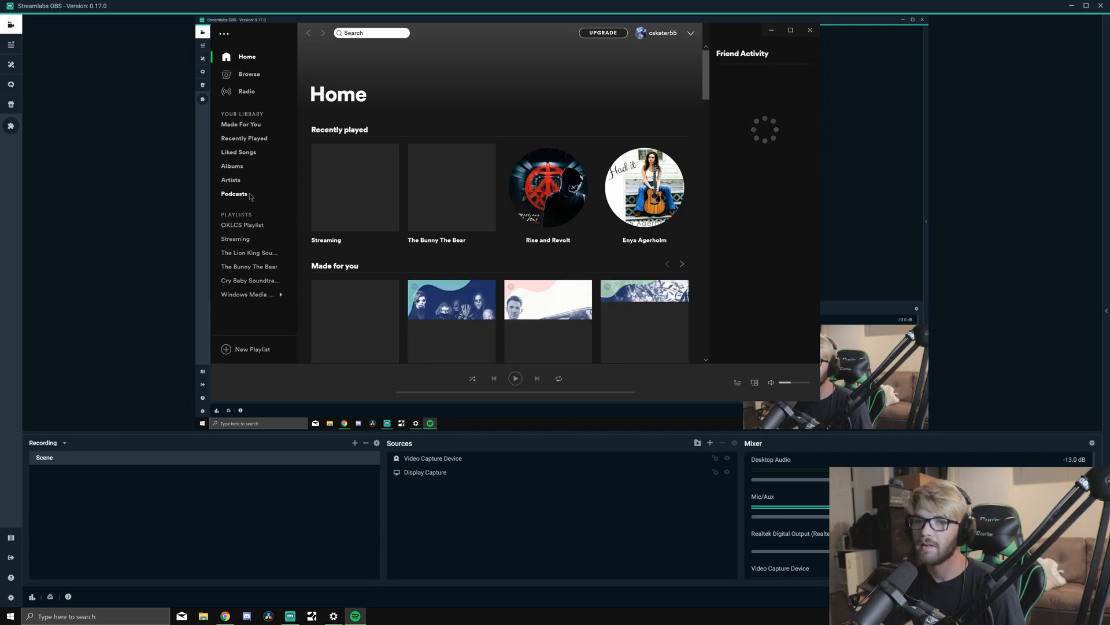
left_click(236, 239)
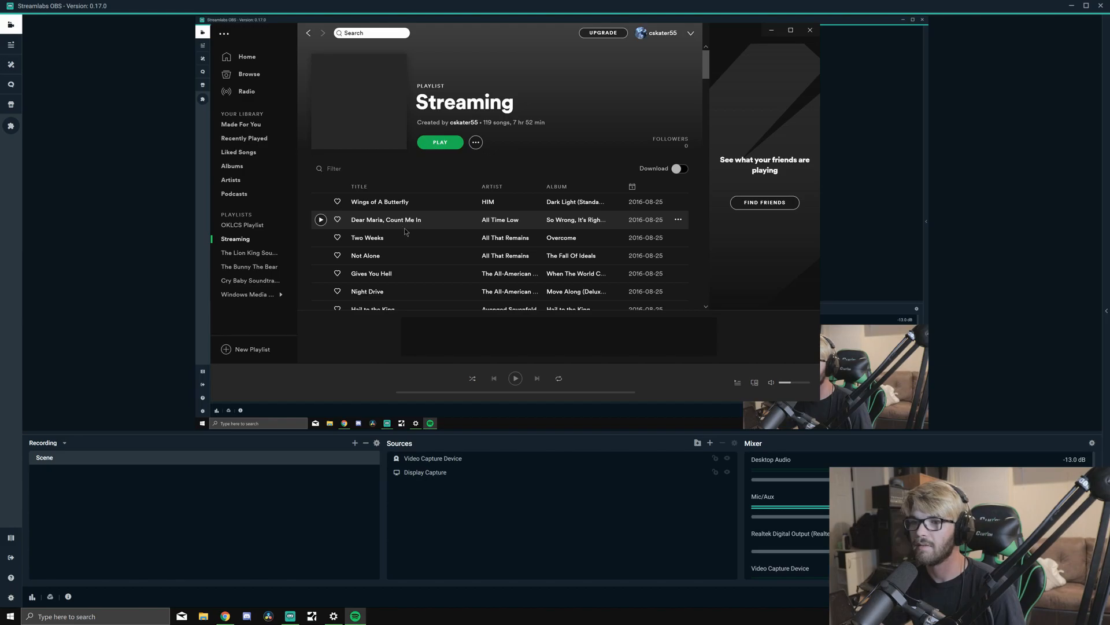
left_click(439, 143)
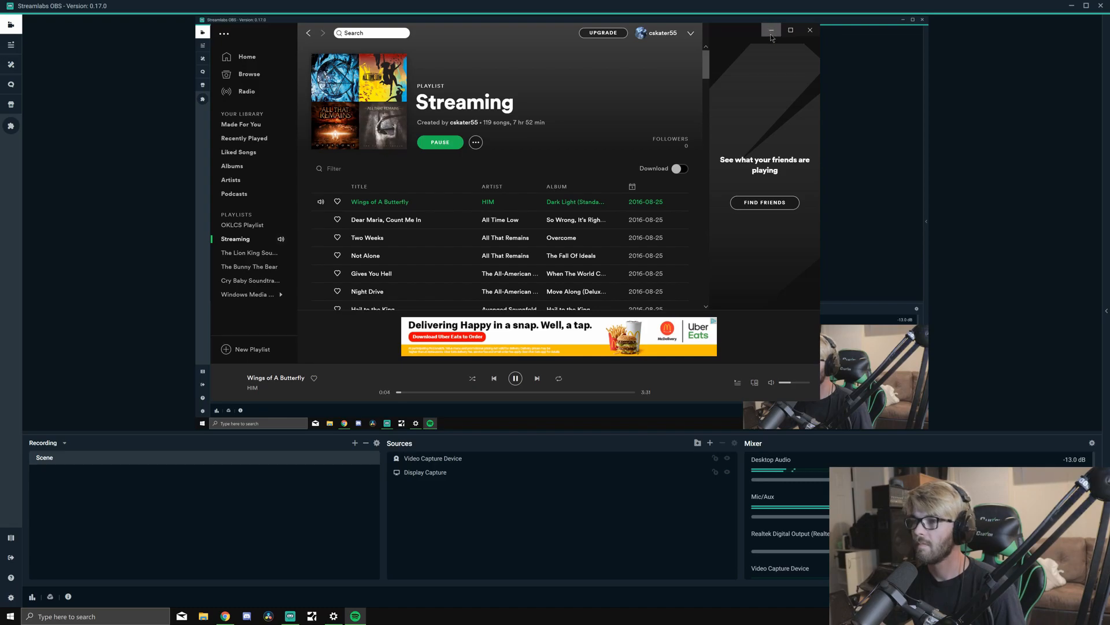
left_click(772, 30)
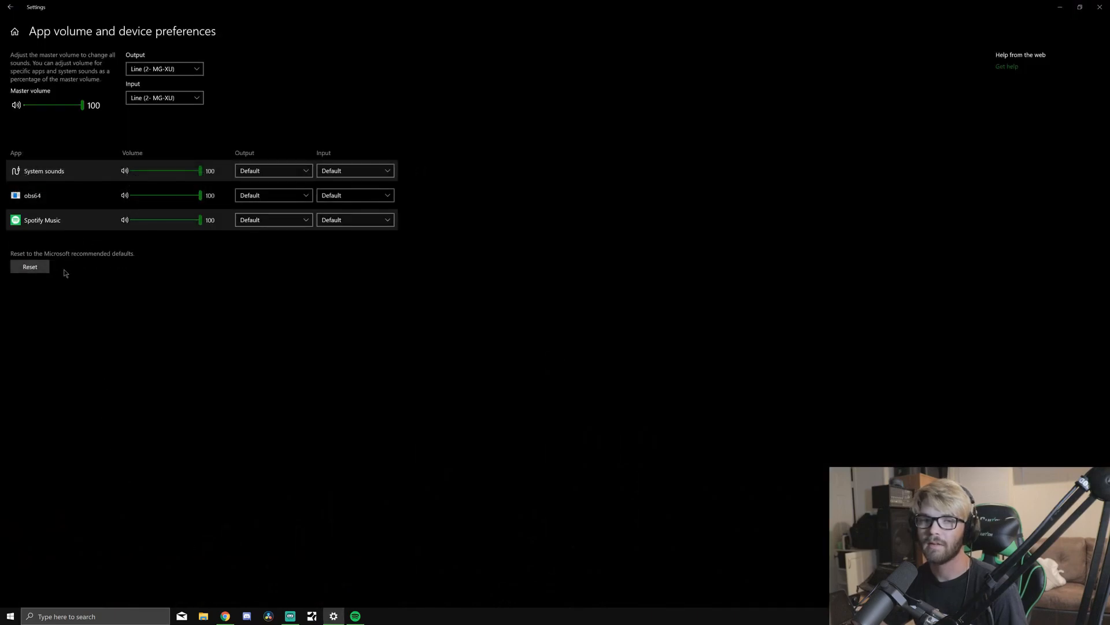
mouse_move(305, 259)
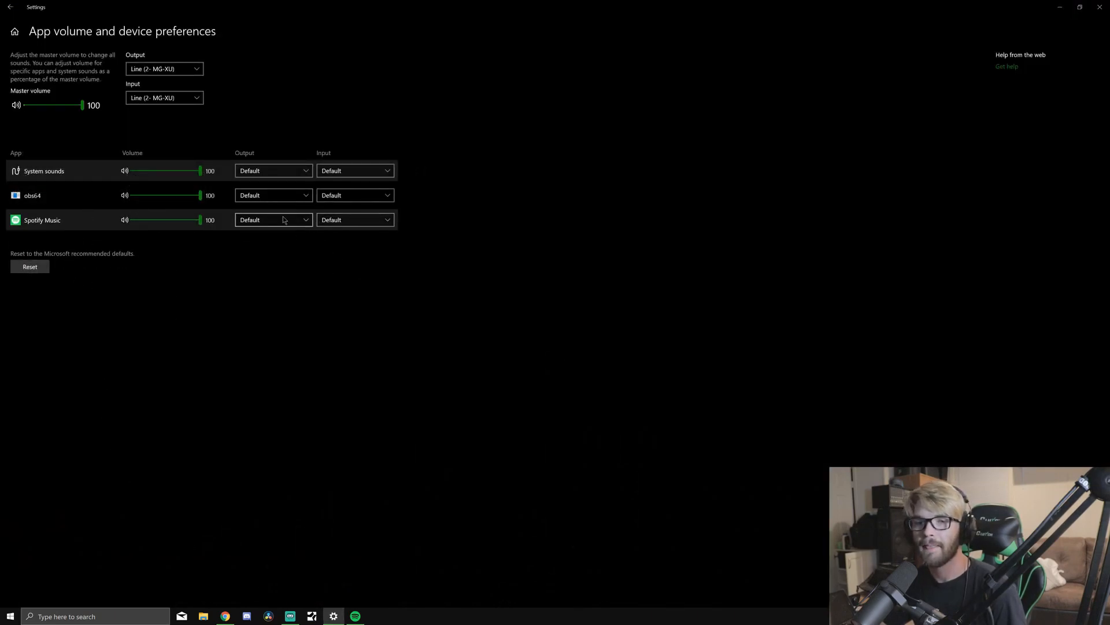
mouse_move(290, 230)
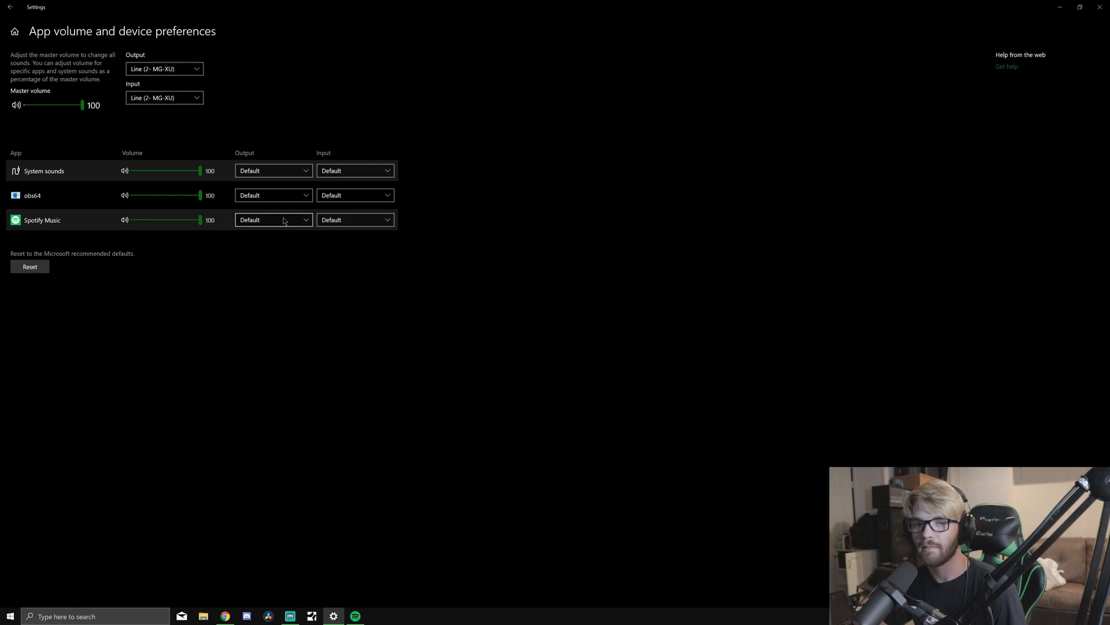
- Route Spotify Music's output to Realtek Digital Output and minimize Settings
left_click(273, 220)
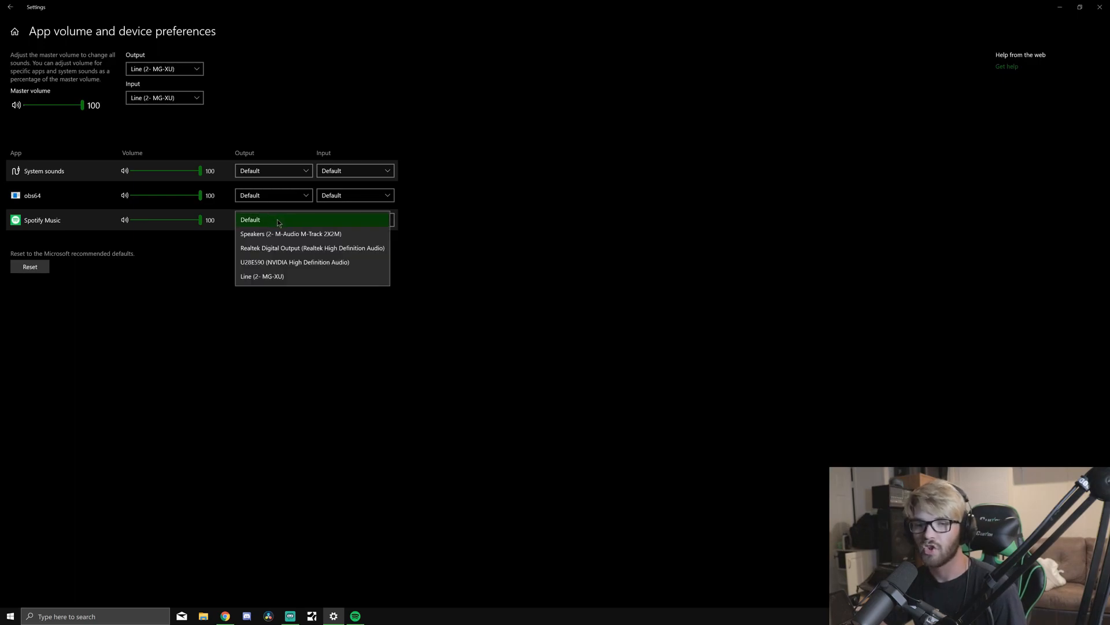
mouse_move(317, 266)
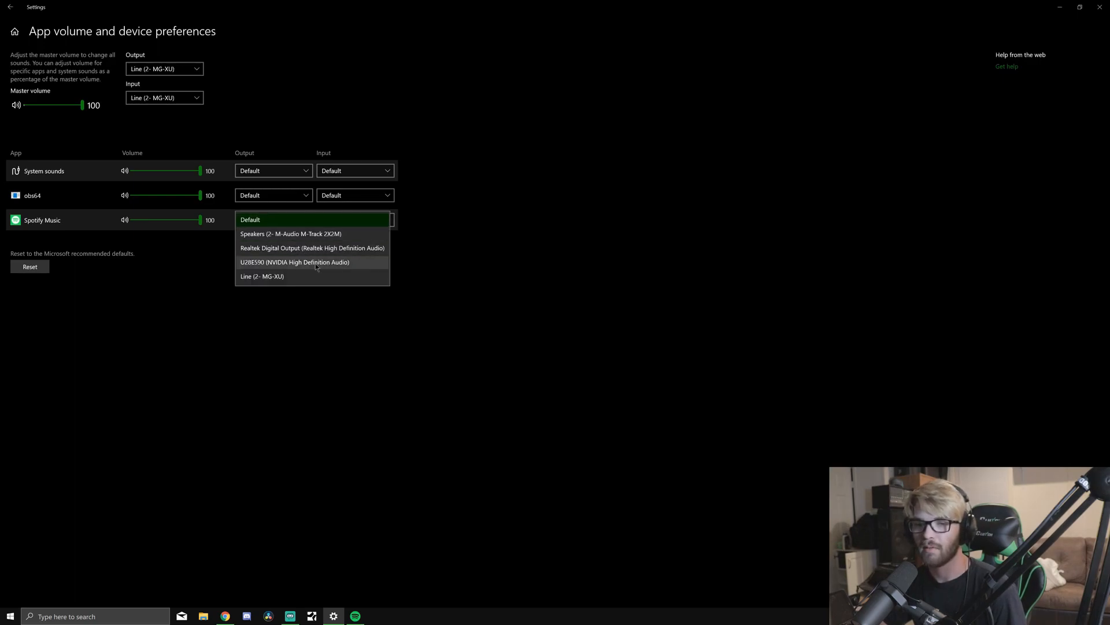
mouse_move(309, 263)
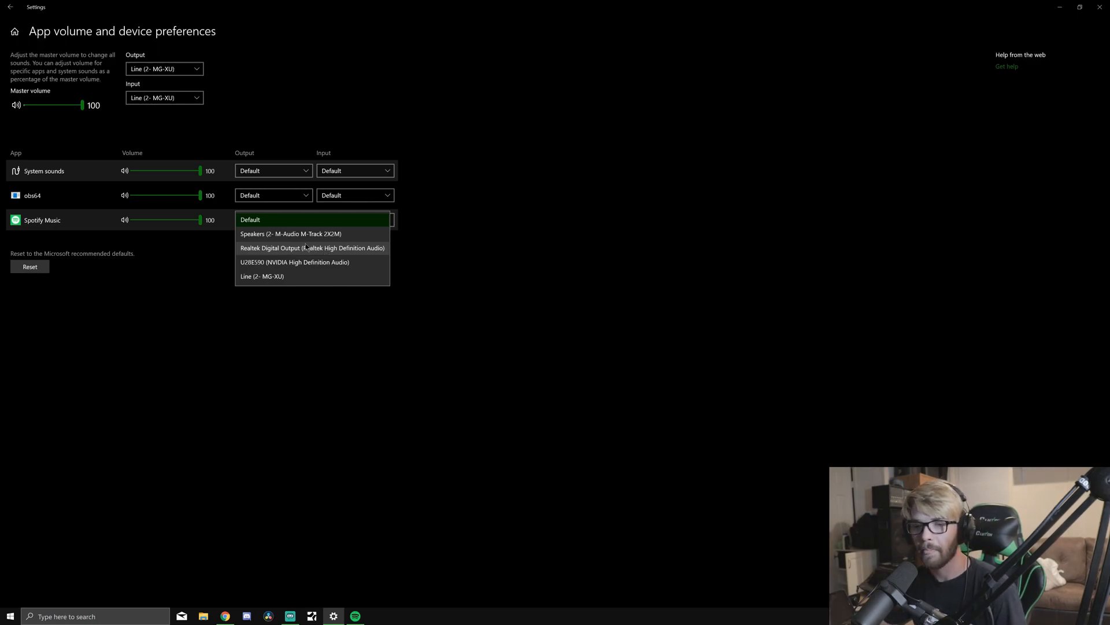
left_click(312, 247)
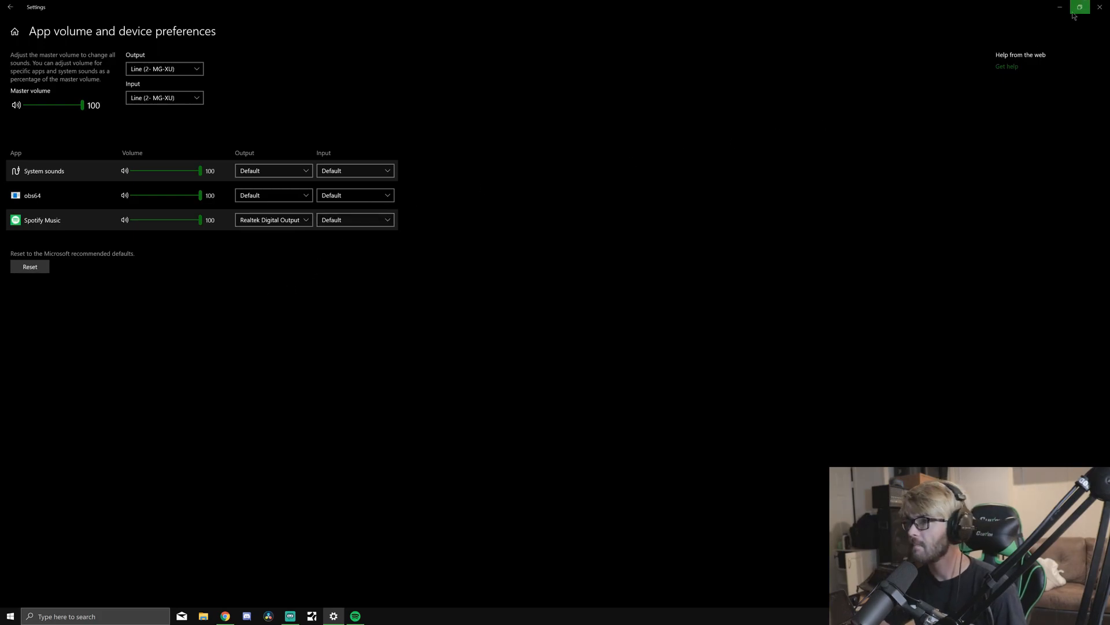
left_click(1101, 6)
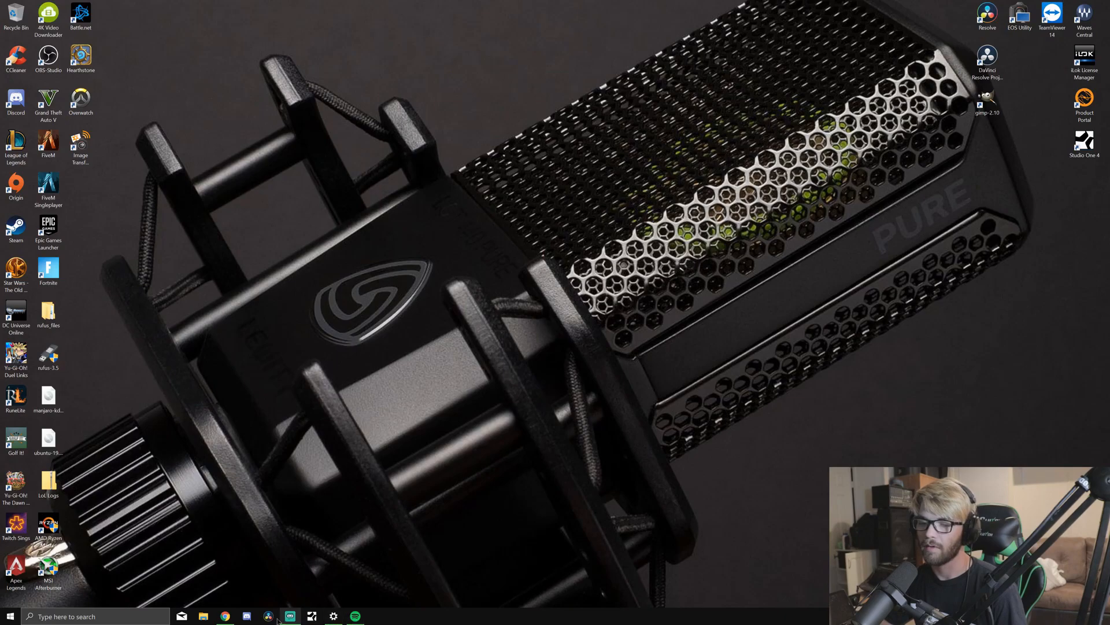
- In Streamlabs OBS Audio settings, set Desktop Audio Device 2 to Realtek Digital Output and confirm with Done
left_click(292, 614)
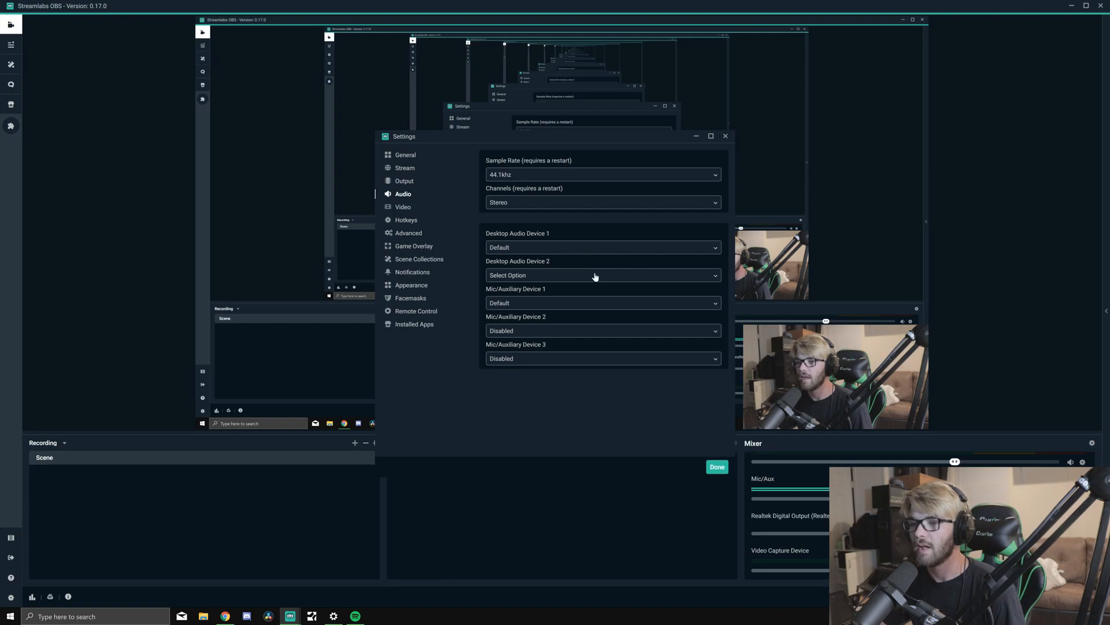
mouse_move(581, 272)
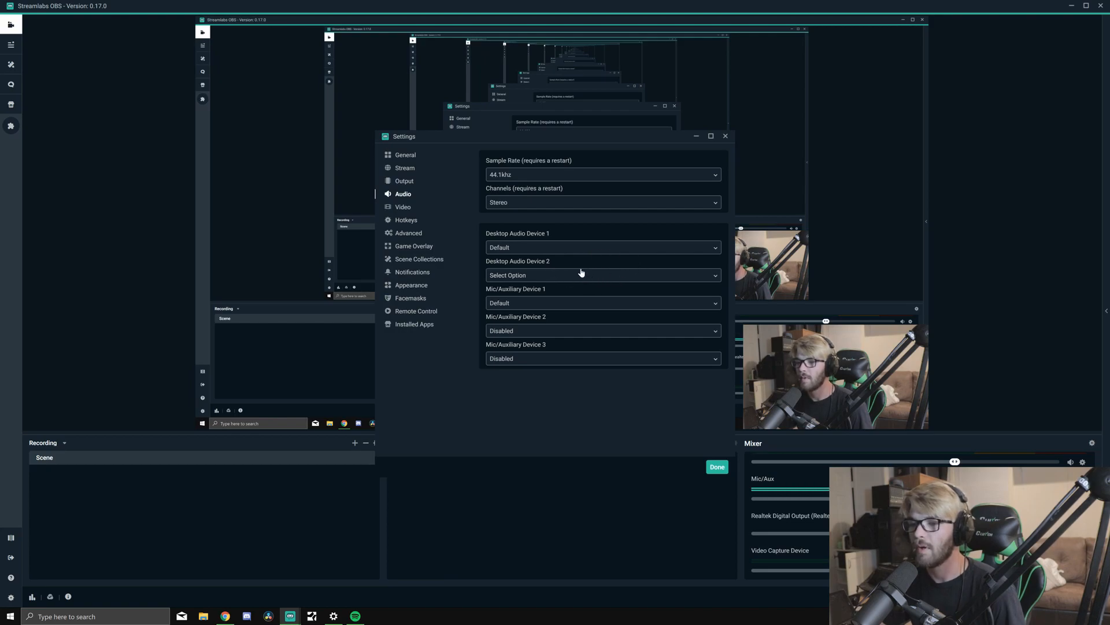
mouse_move(562, 273)
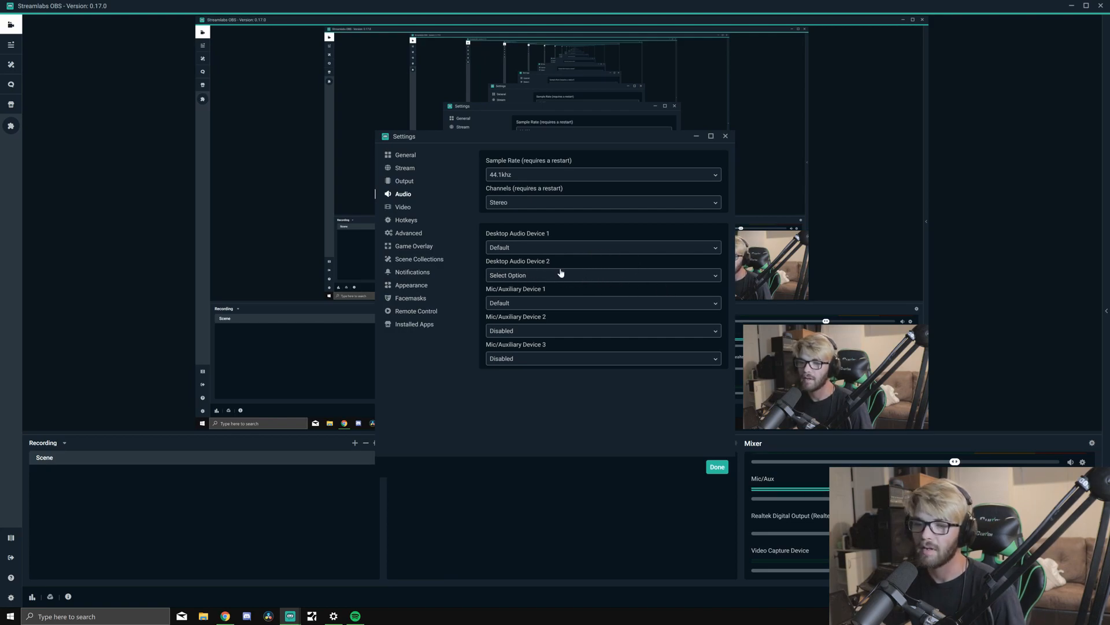
left_click(603, 275)
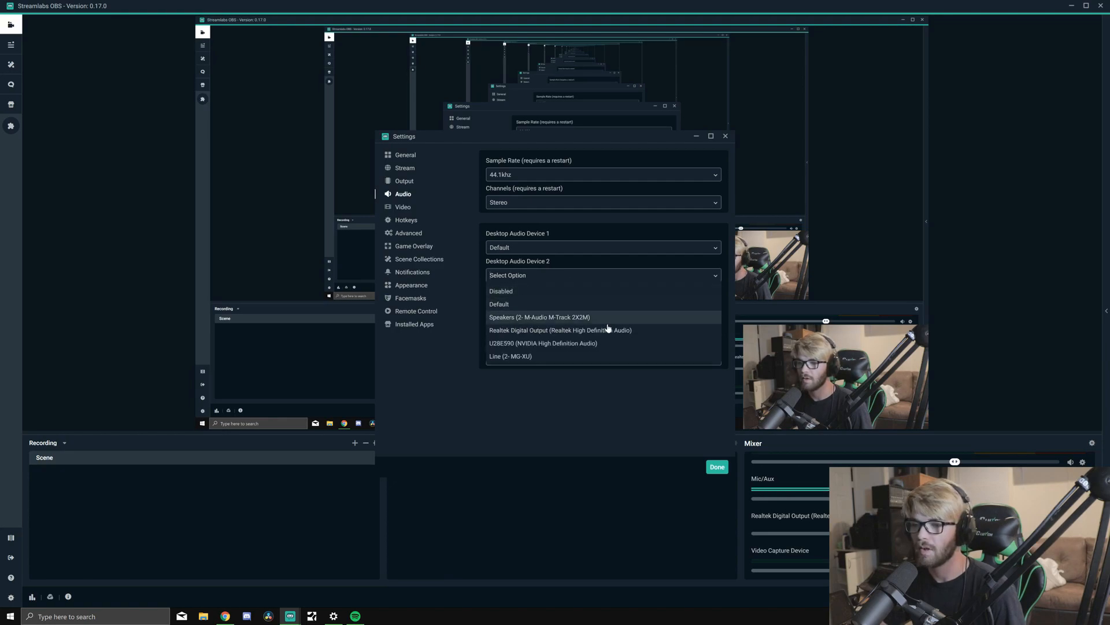
left_click(560, 329)
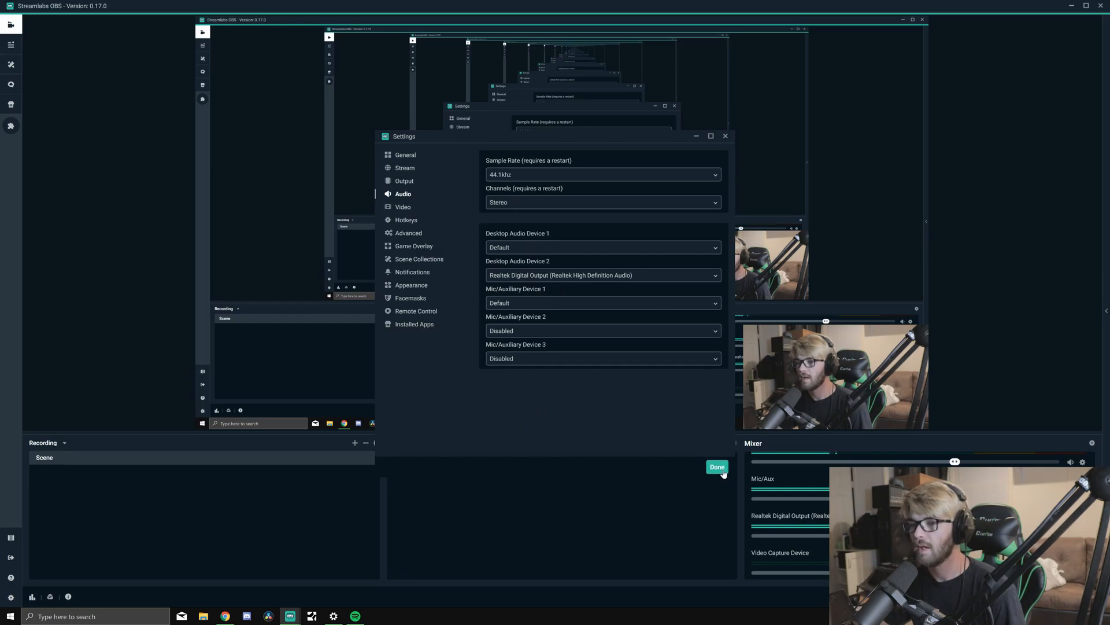
left_click(717, 466)
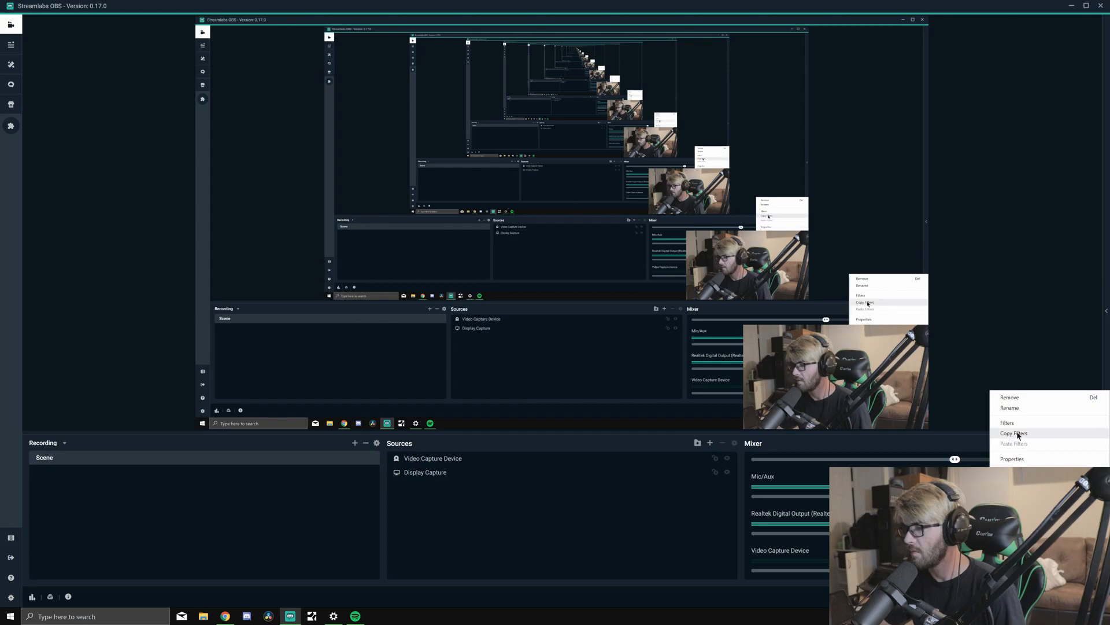
- In Advanced Audio Settings, try Monitor Only for Realtek Digital Output, then set it to Monitor Off
left_click(1012, 458)
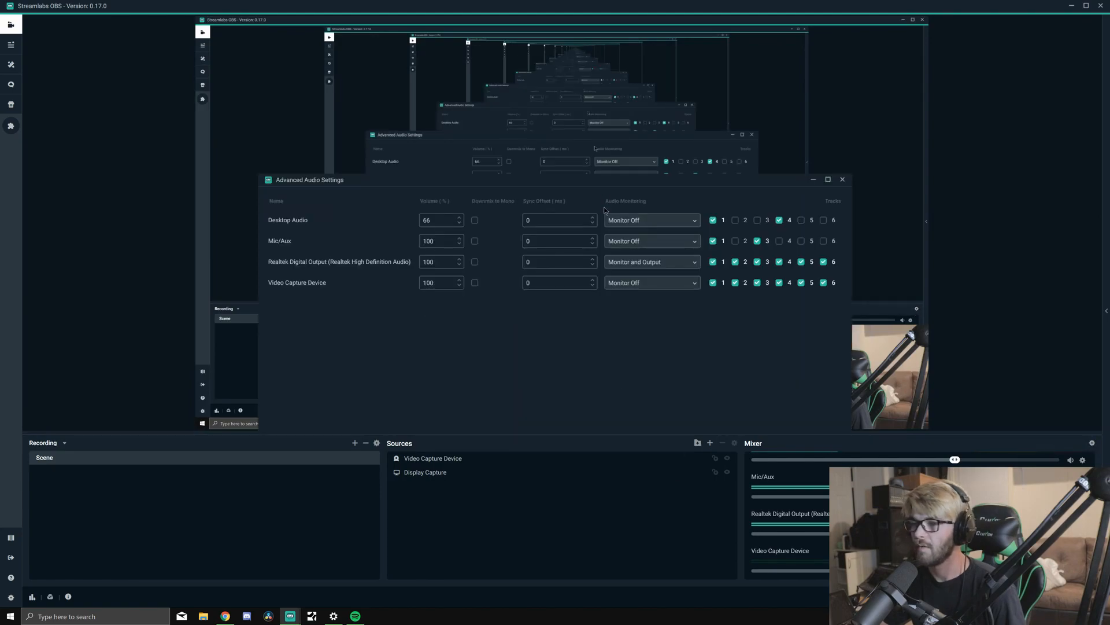
left_click(653, 261)
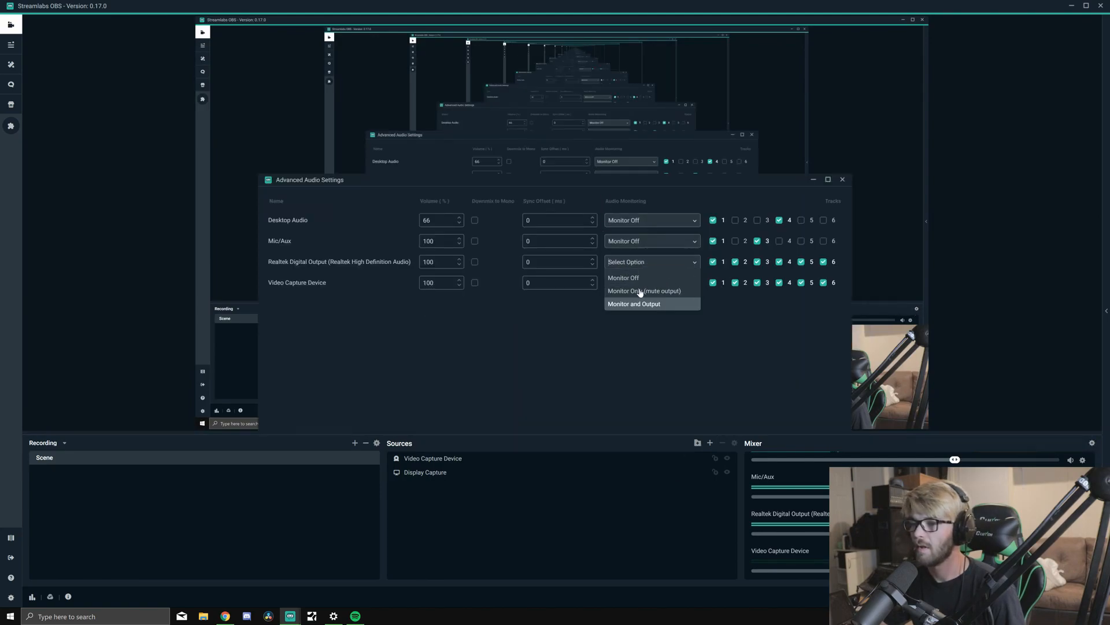
left_click(644, 292)
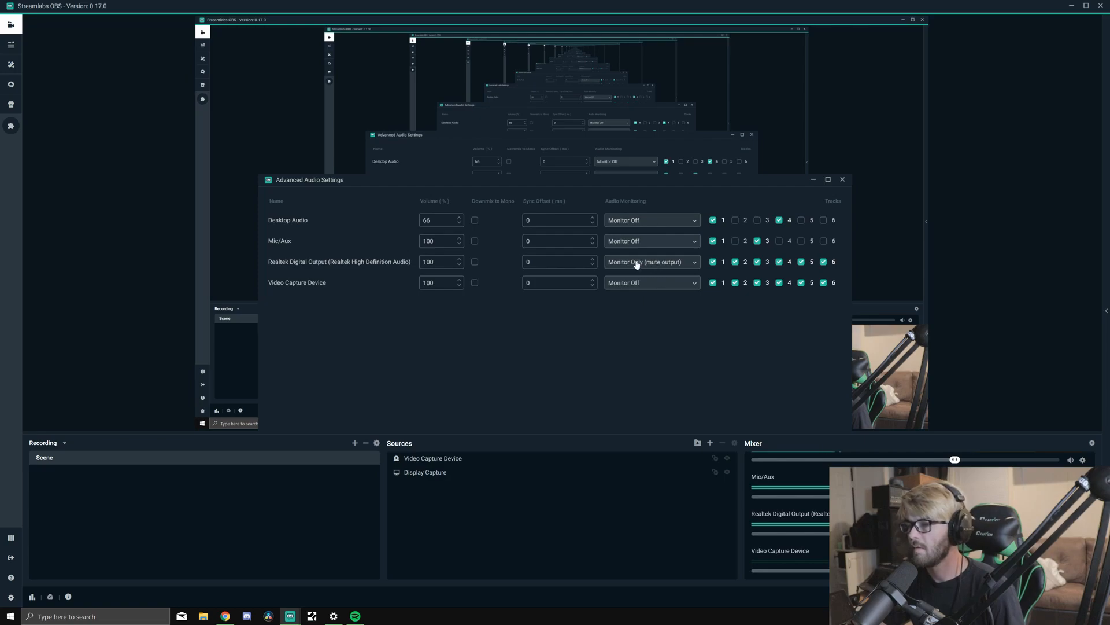
left_click(652, 262)
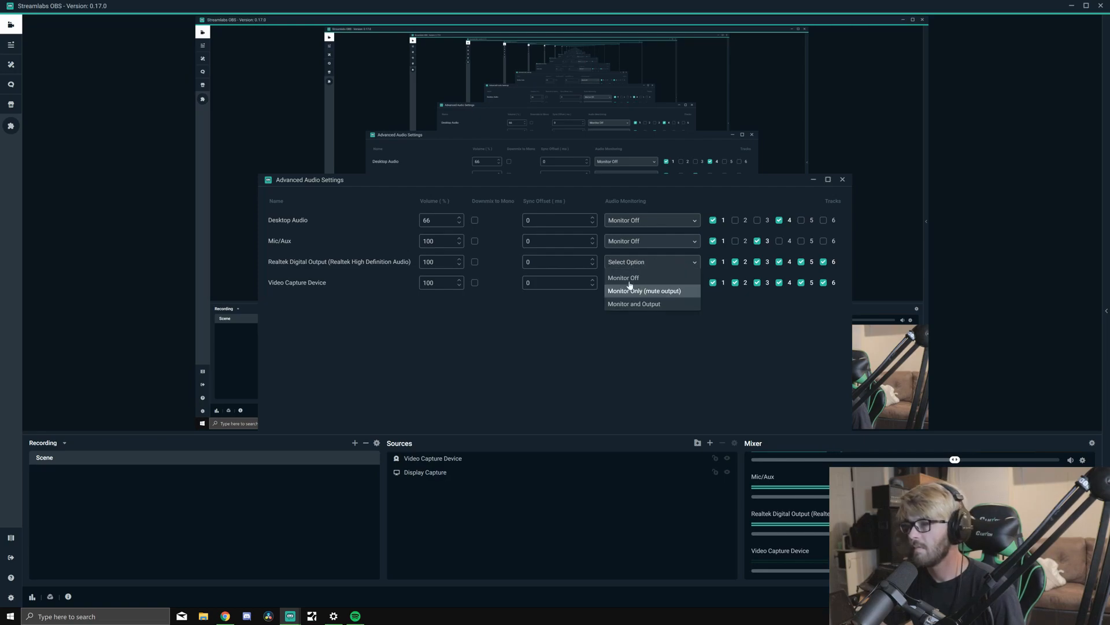
left_click(622, 278)
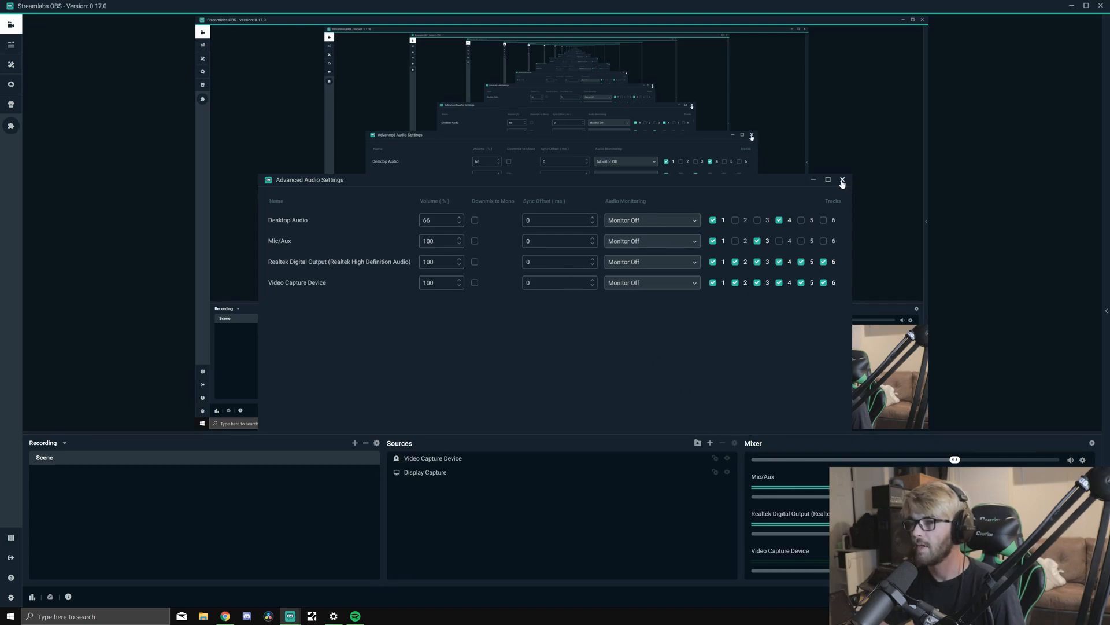
left_click(842, 179)
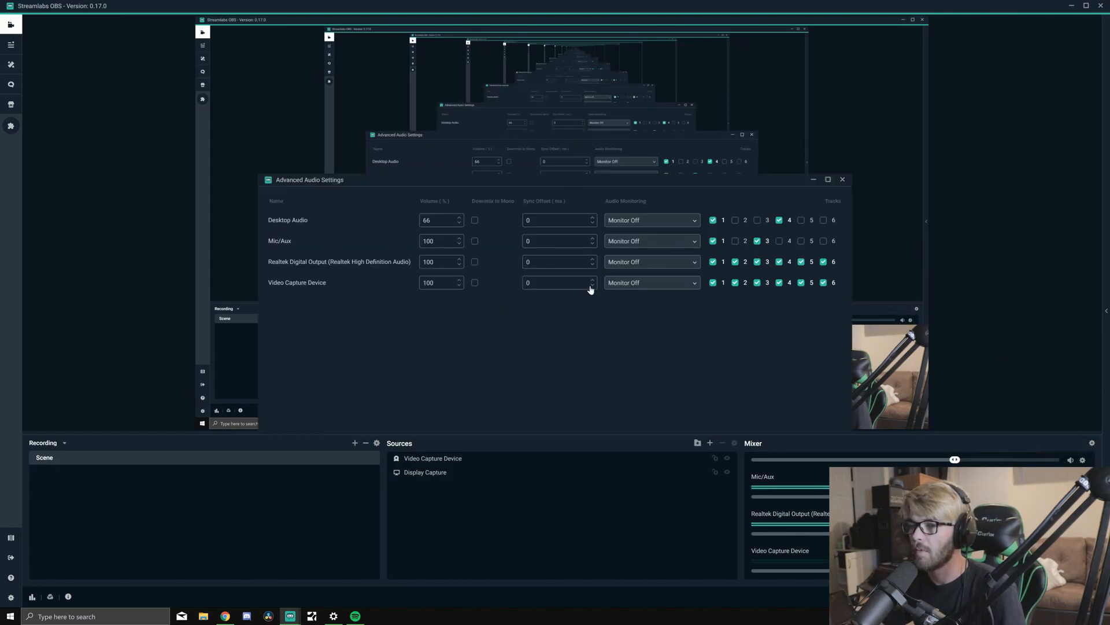
- Switch Realtek Digital Output through Monitor Only to Monitor and Output
left_click(652, 262)
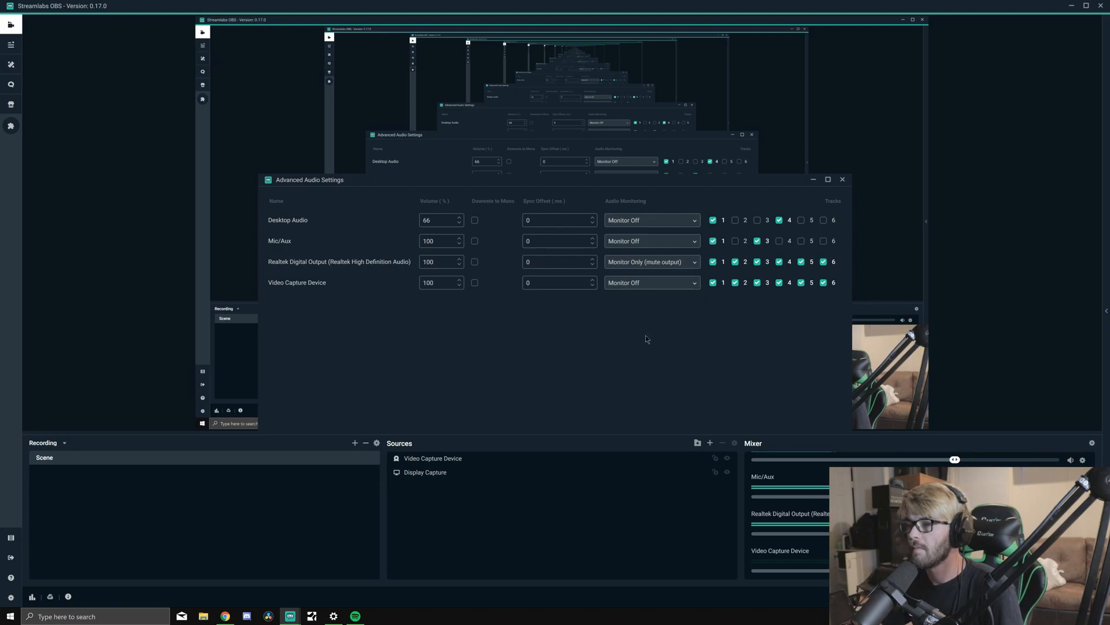
mouse_move(630, 336)
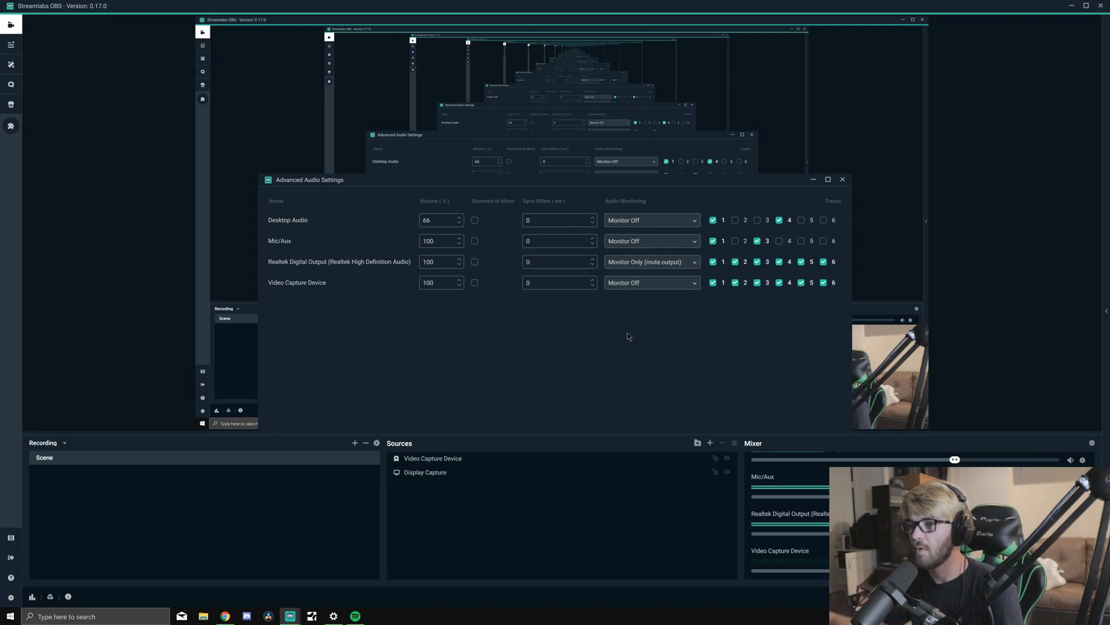
left_click(652, 261)
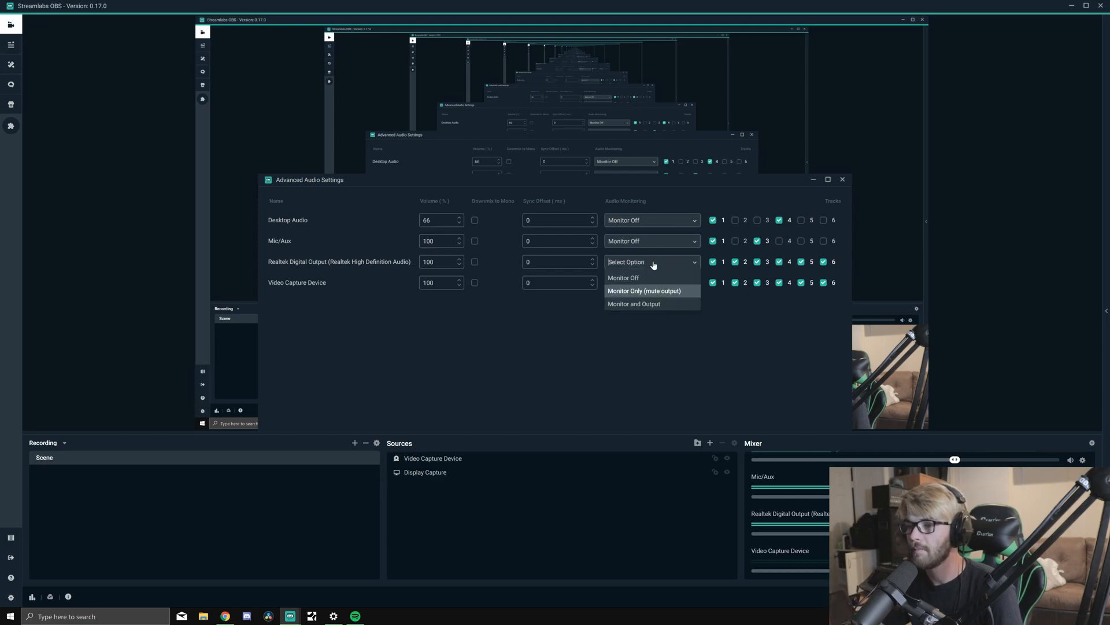
left_click(634, 303)
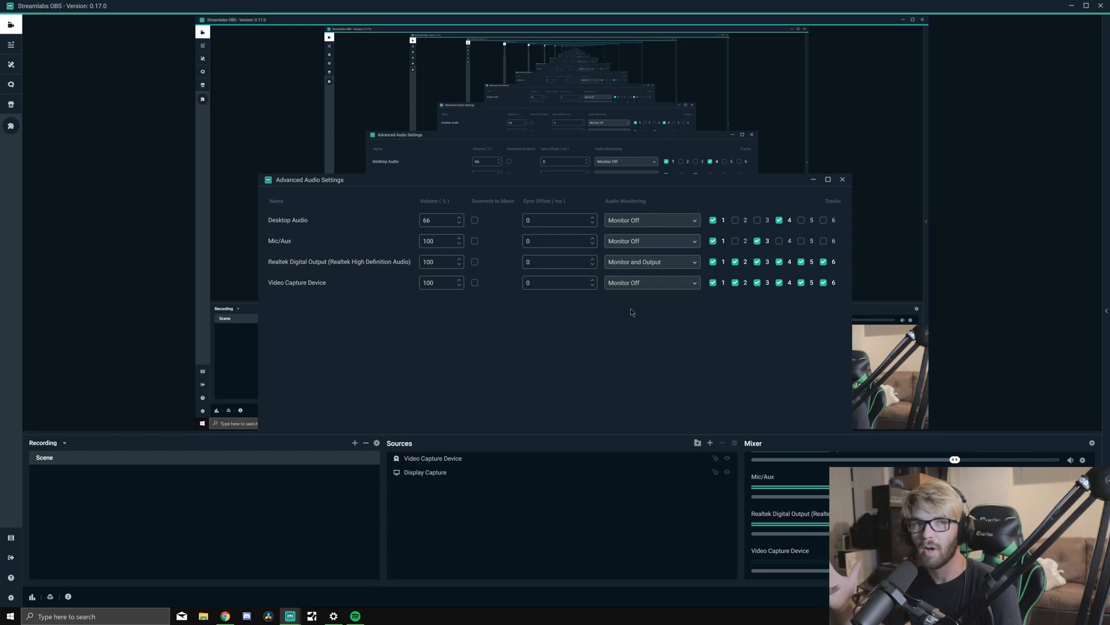
left_click(652, 261)
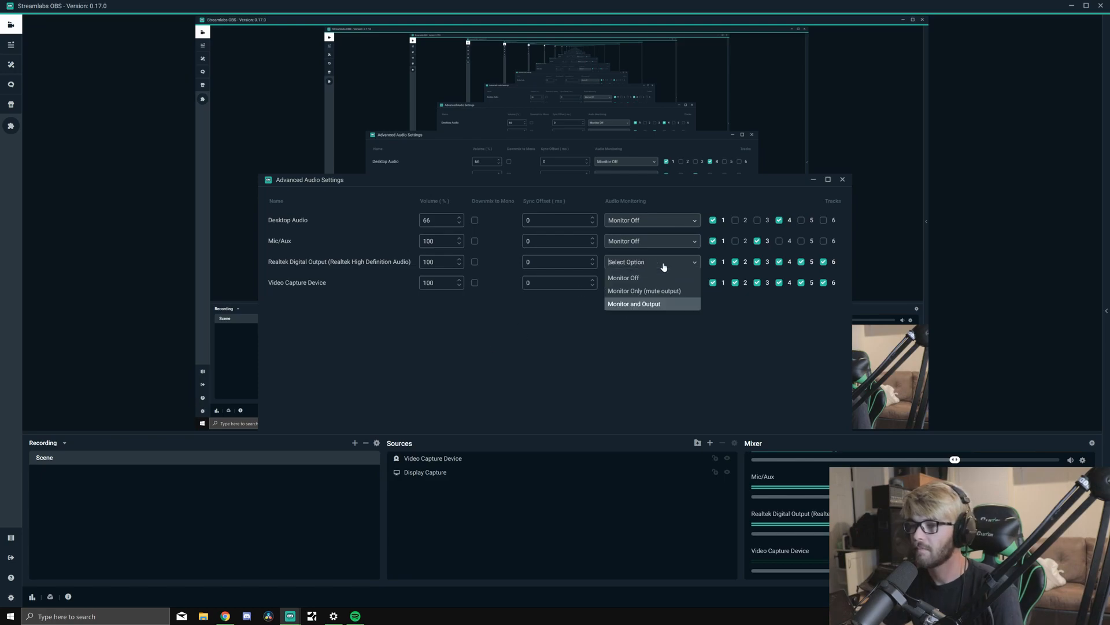